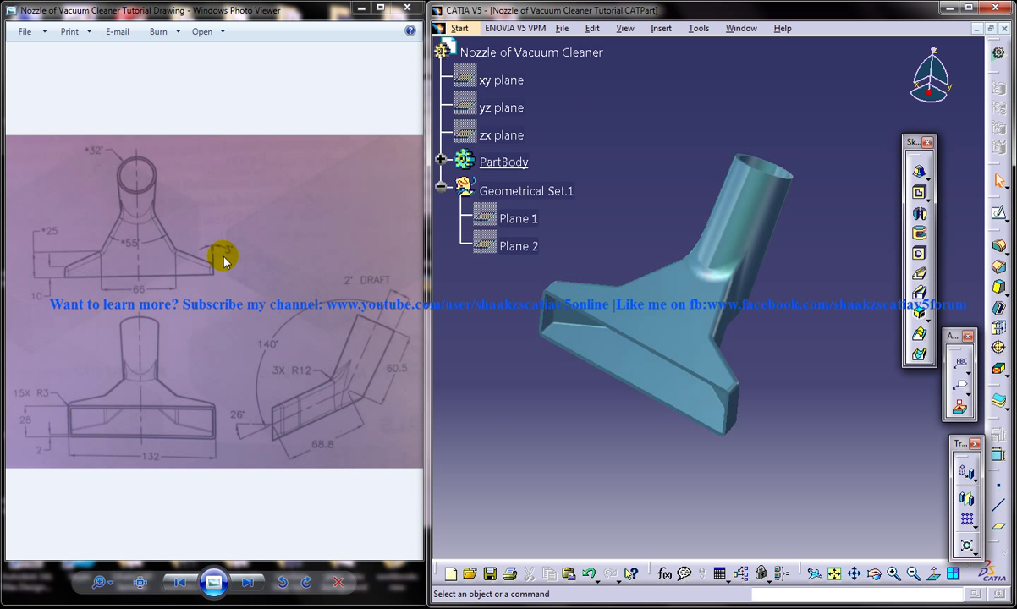
{"action": "mouse_move", "coordinate": [275, 331]}
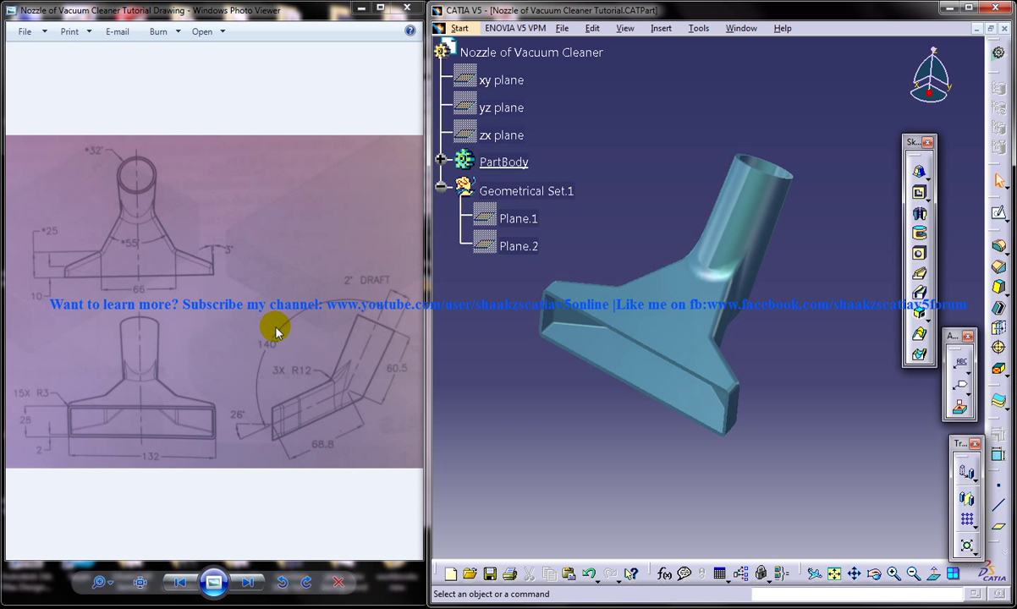
- Show the Window menu listing the open documents
{"action": "left_click", "coordinate": [741, 28]}
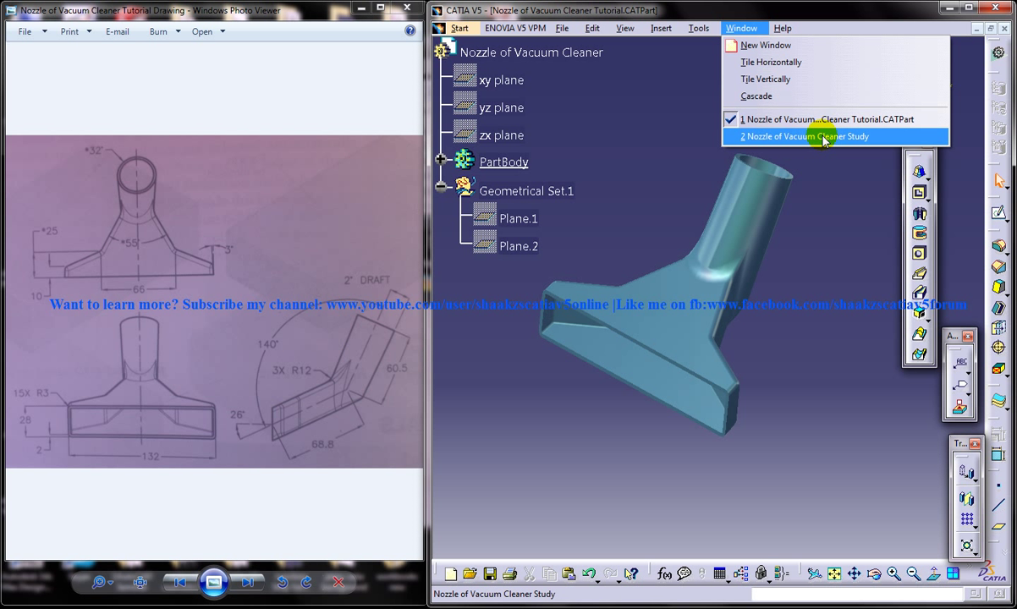
- Switch to the Nozzle of Vacuum Cleaner Study document with the solid nozzle
{"action": "left_click", "coordinate": [807, 137]}
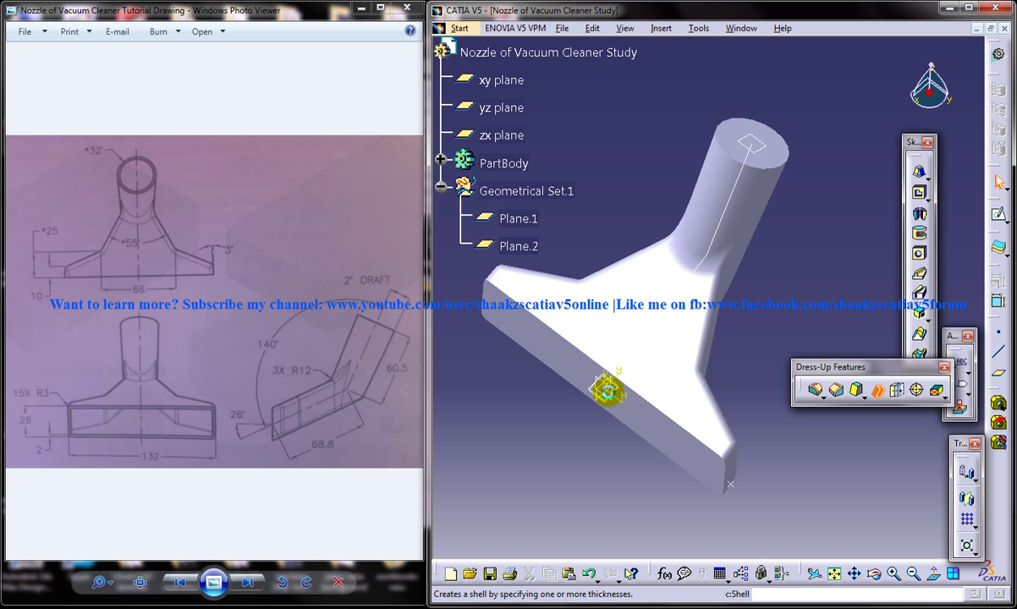
- Shell the nozzle to a 2 mm inside wall, leaving the wide mouth and tube end open
{"action": "left_click", "coordinate": [814, 390]}
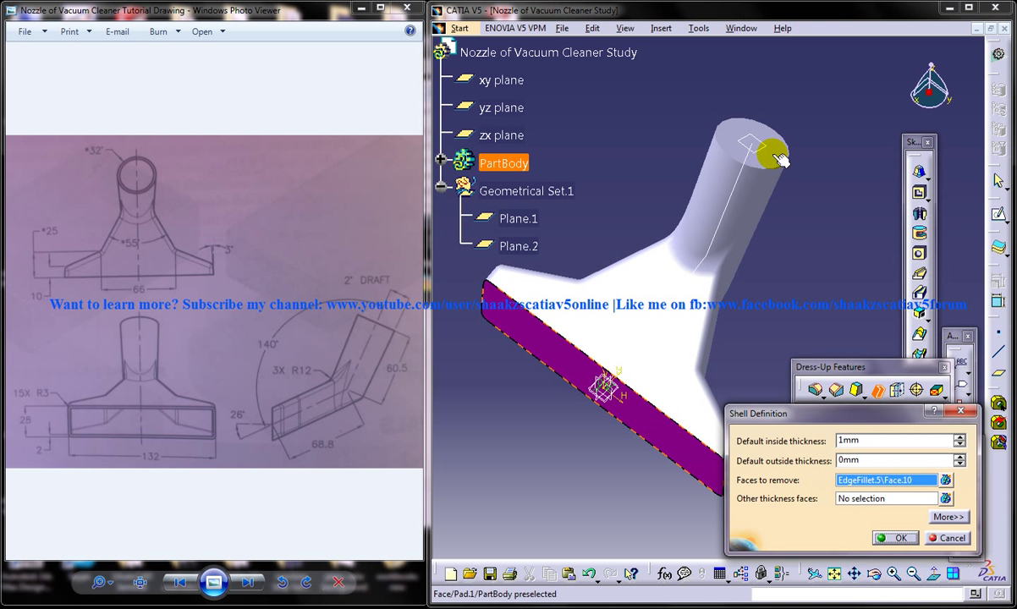
{"action": "left_click", "coordinate": [758, 148]}
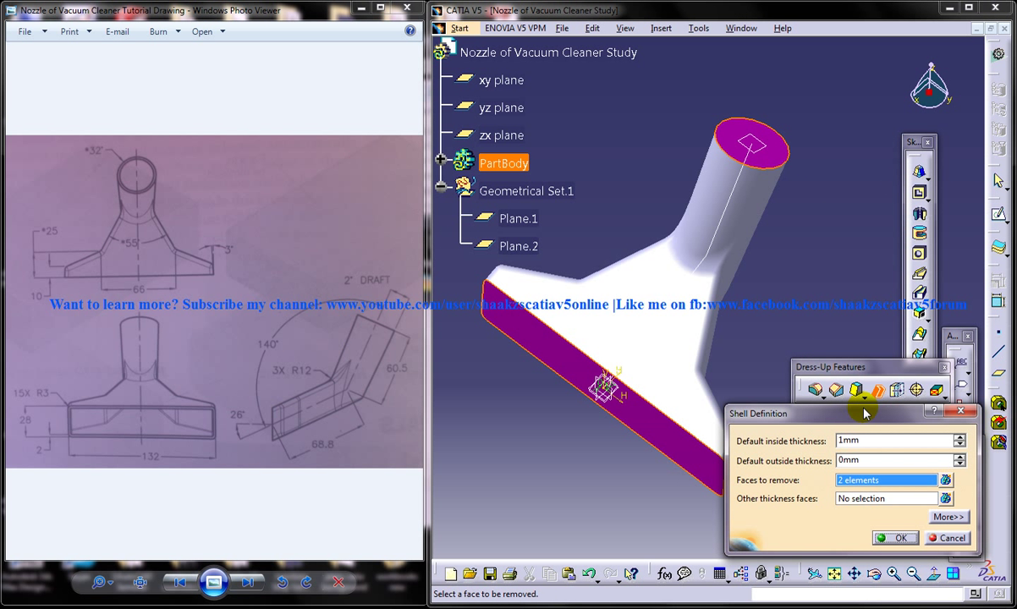
{"action": "left_click", "coordinate": [881, 441]}
{"action": "type", "text": "2"}
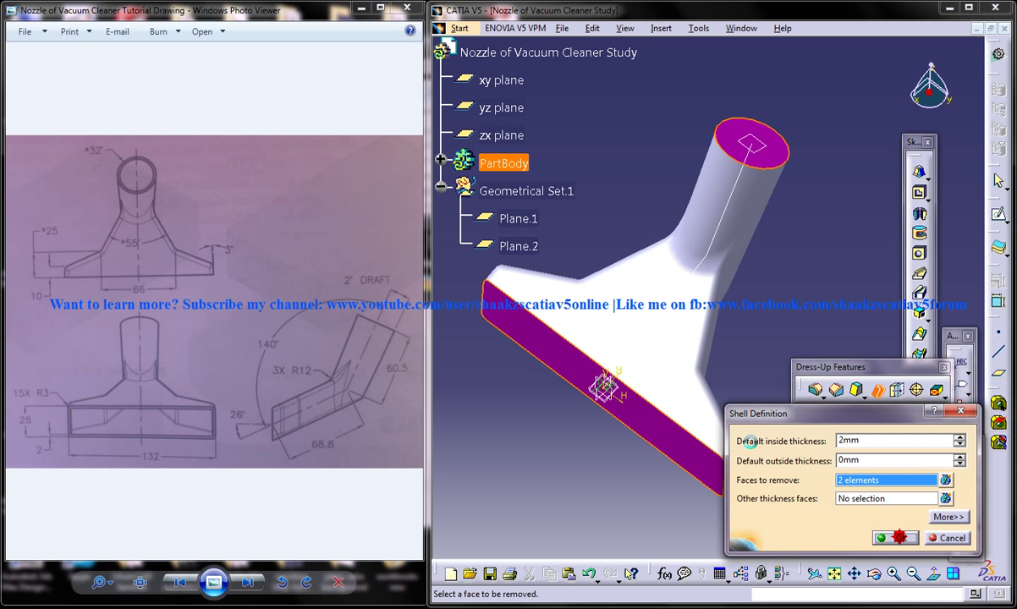
{"action": "left_click", "coordinate": [886, 537]}
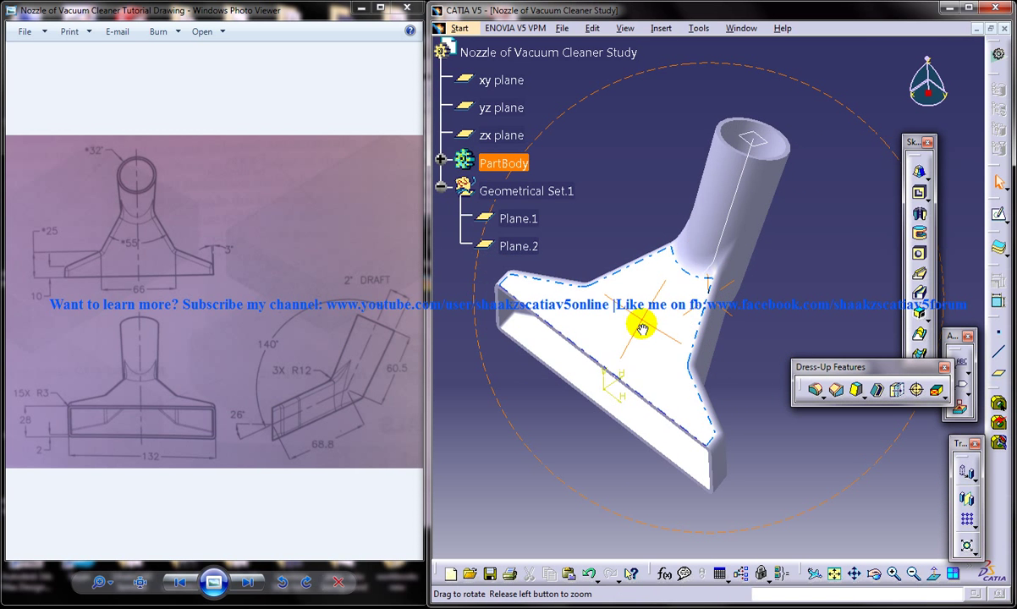
{"action": "left_click_drag", "start_coordinate": [643, 328], "coordinate": [752, 403]}
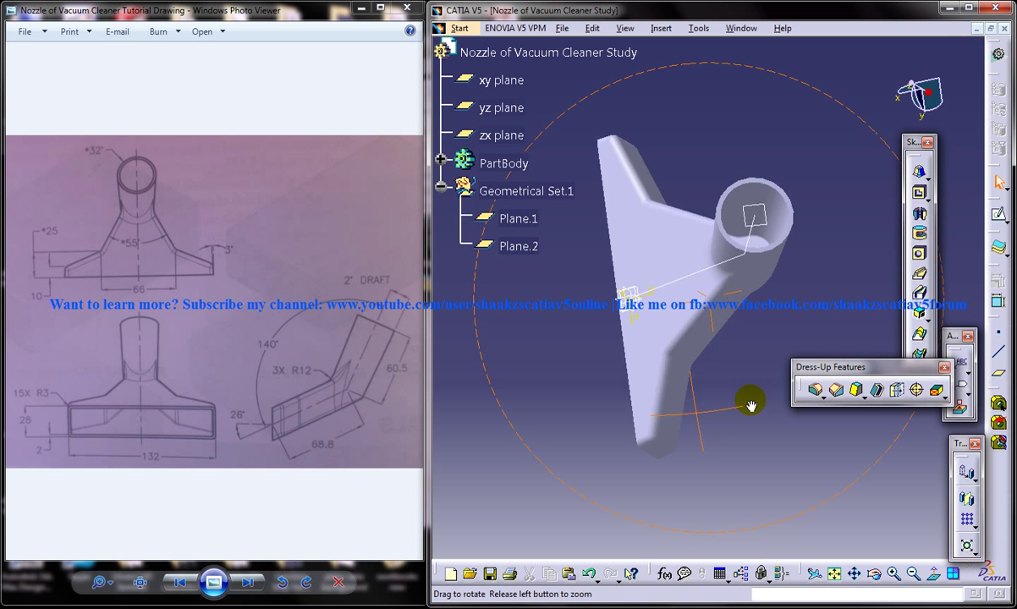
{"action": "left_click_drag", "start_coordinate": [752, 400], "coordinate": [686, 282]}
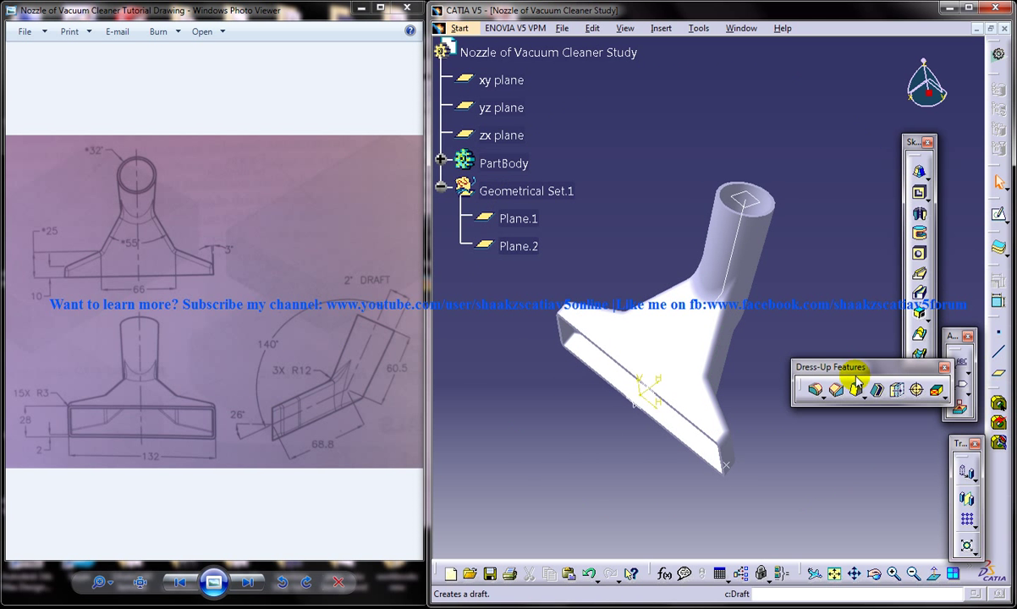
- Apply the Pastel Green painting material from the material library to the nozzle
{"action": "left_click", "coordinate": [503, 162]}
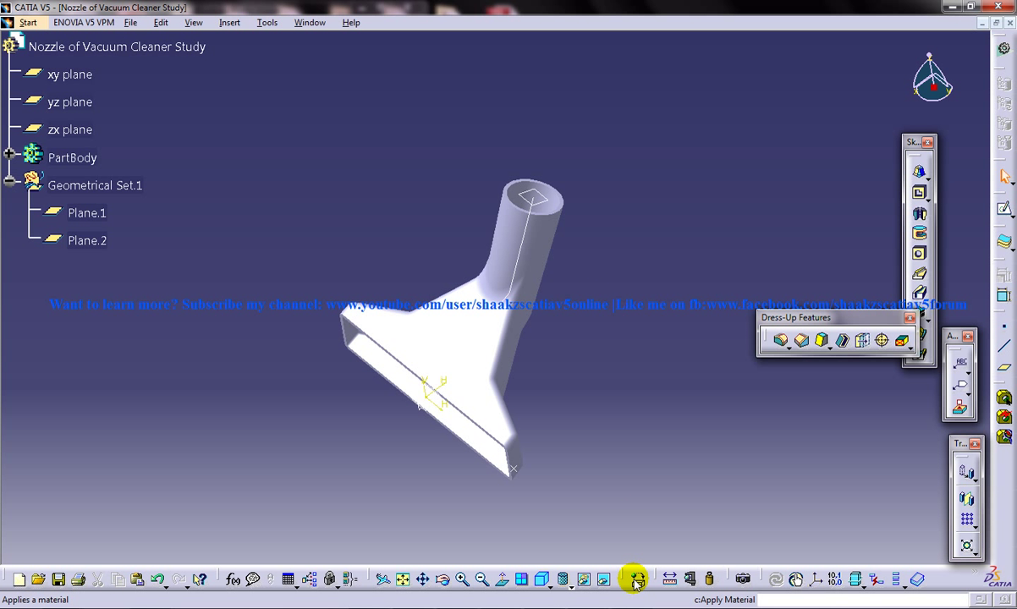
{"action": "left_click", "coordinate": [634, 579]}
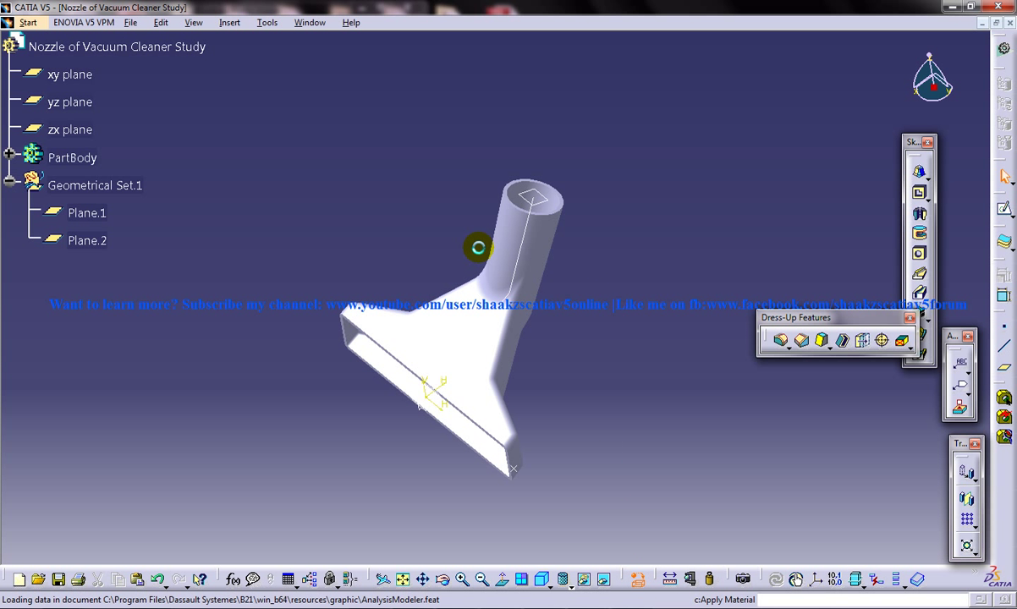
{"action": "left_click", "coordinate": [683, 166]}
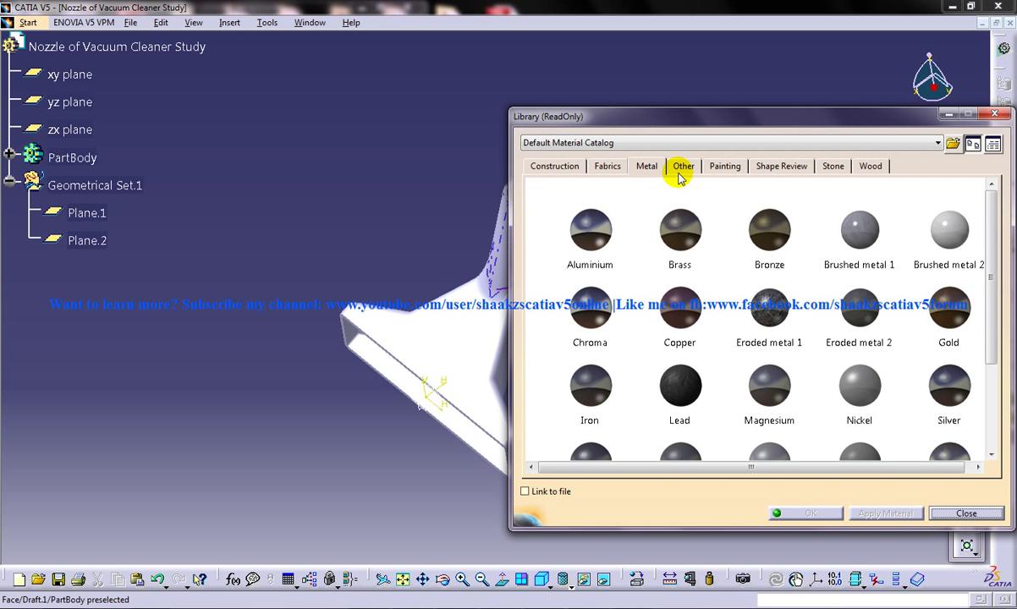
{"action": "left_click", "coordinate": [725, 165]}
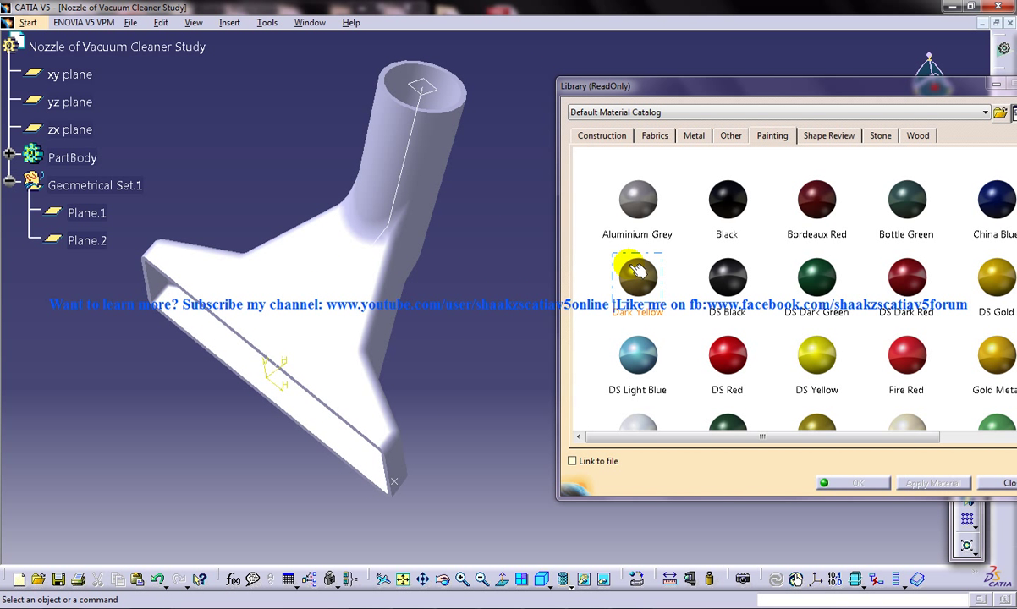
{"action": "left_click", "coordinate": [637, 355]}
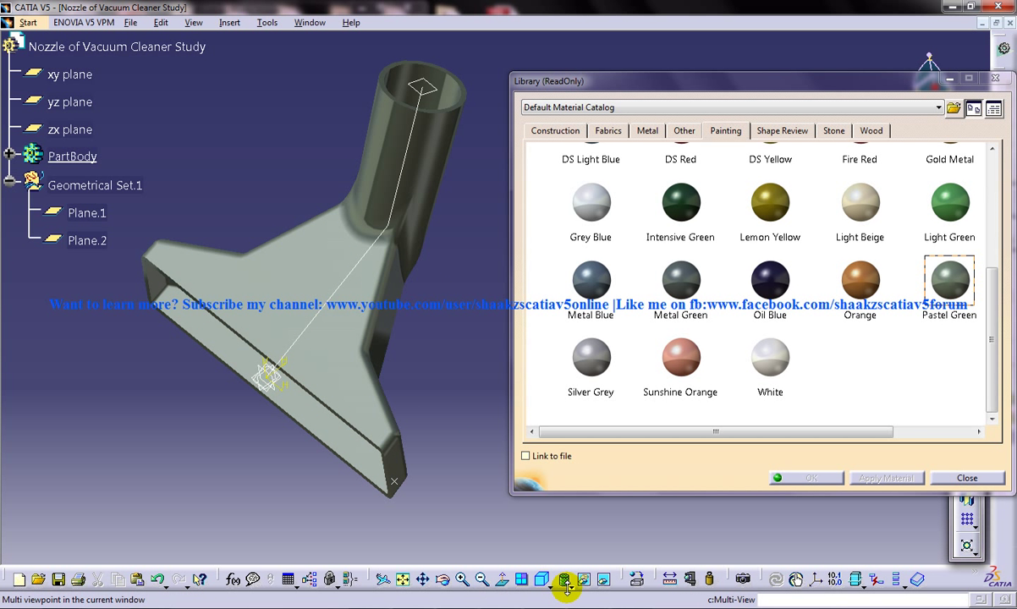
- Render the nozzle in Shading with Material to show its green appearance
{"action": "left_click", "coordinate": [562, 579]}
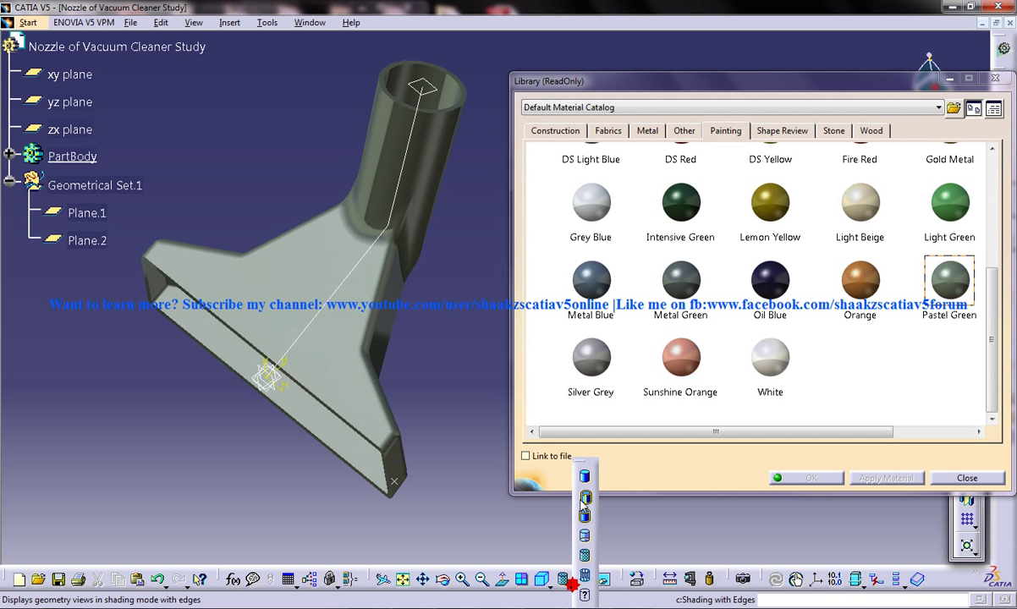
{"action": "left_click", "coordinate": [563, 580]}
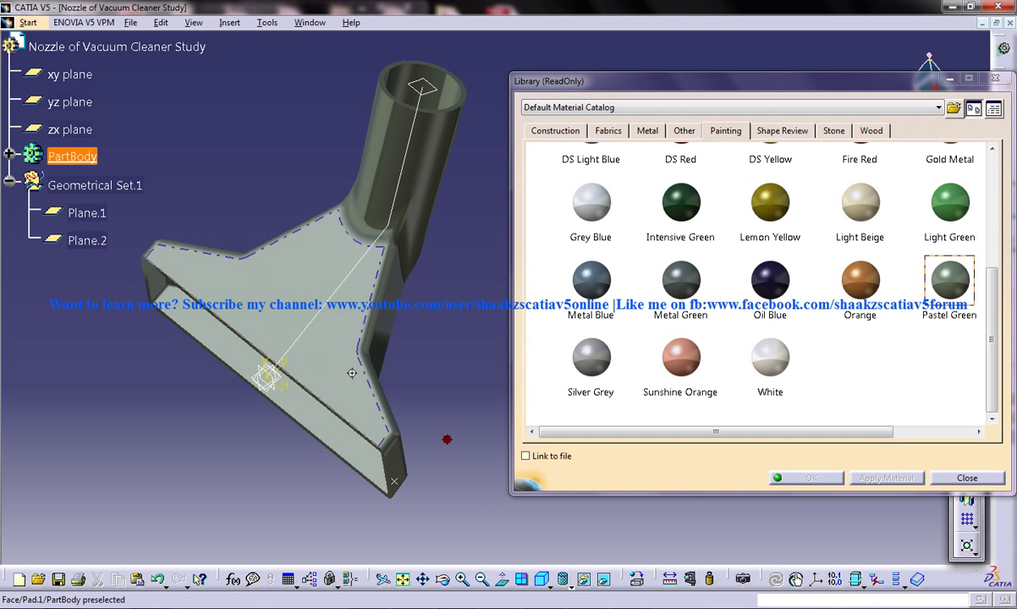
{"action": "left_click", "coordinate": [71, 75]}
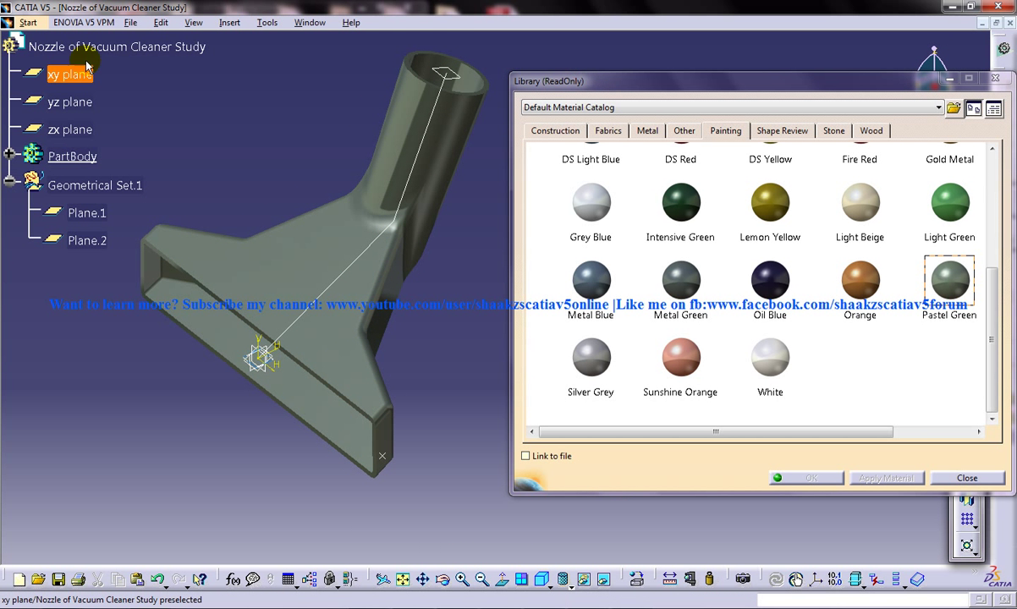
- Hide the reference planes and Sketch.2 guide line, leaving only the green nozzle
{"action": "right_click", "coordinate": [70, 101]}
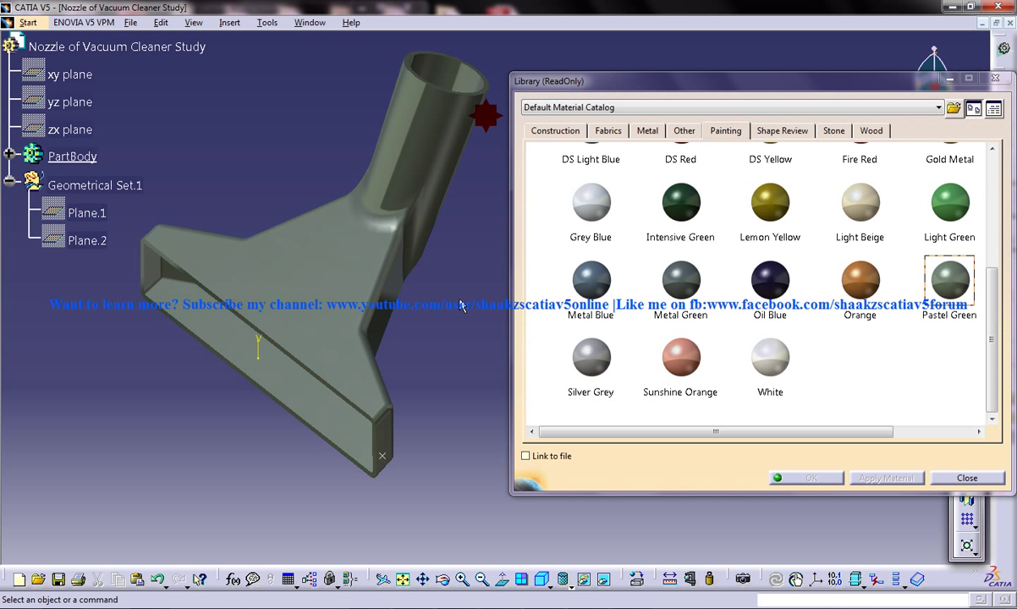
{"action": "right_click", "coordinate": [72, 156]}
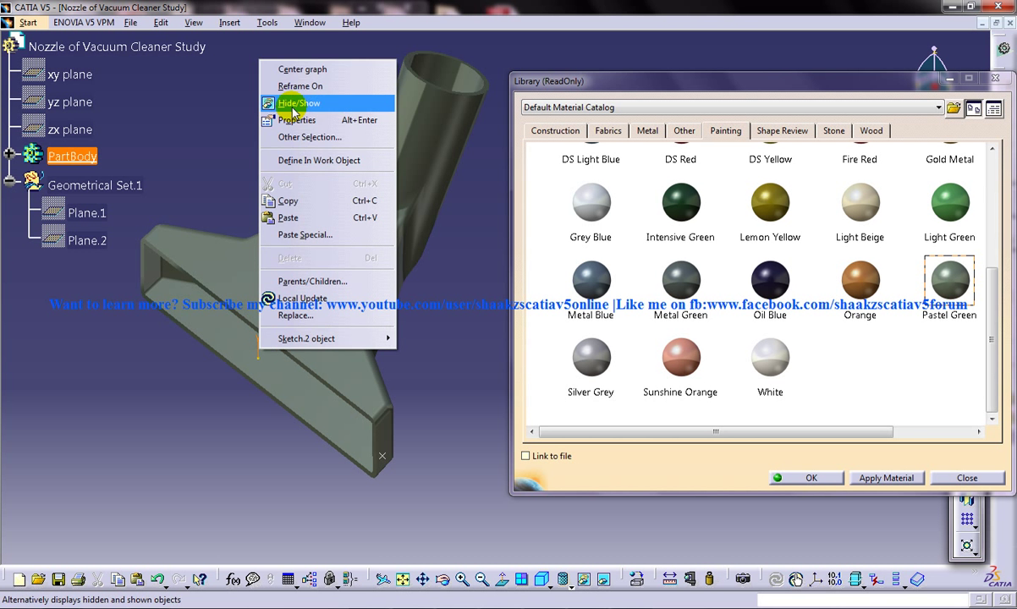
{"action": "left_click", "coordinate": [299, 102]}
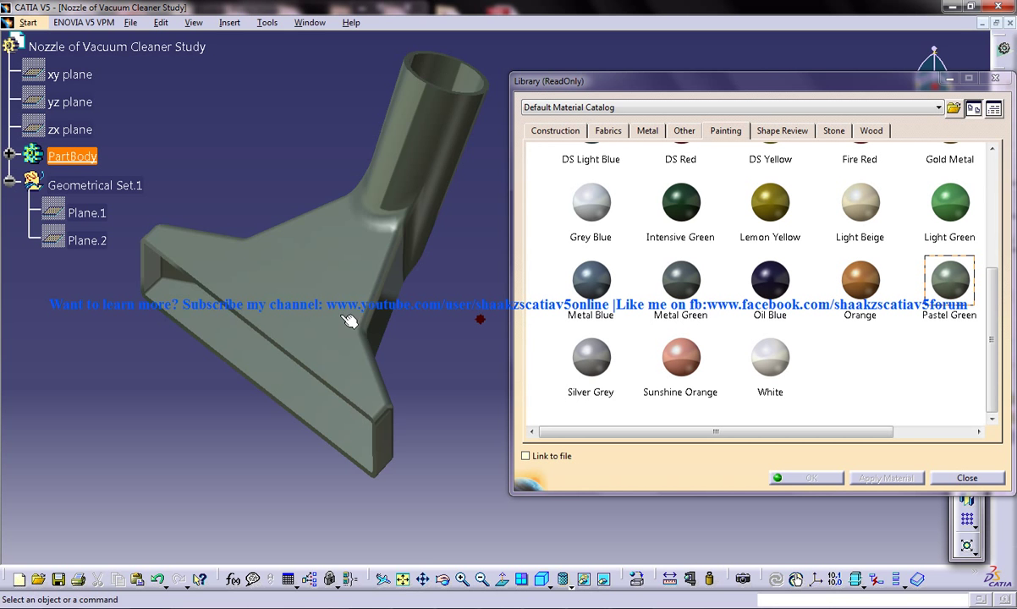
{"action": "left_click_drag", "start_coordinate": [347, 322], "coordinate": [419, 330]}
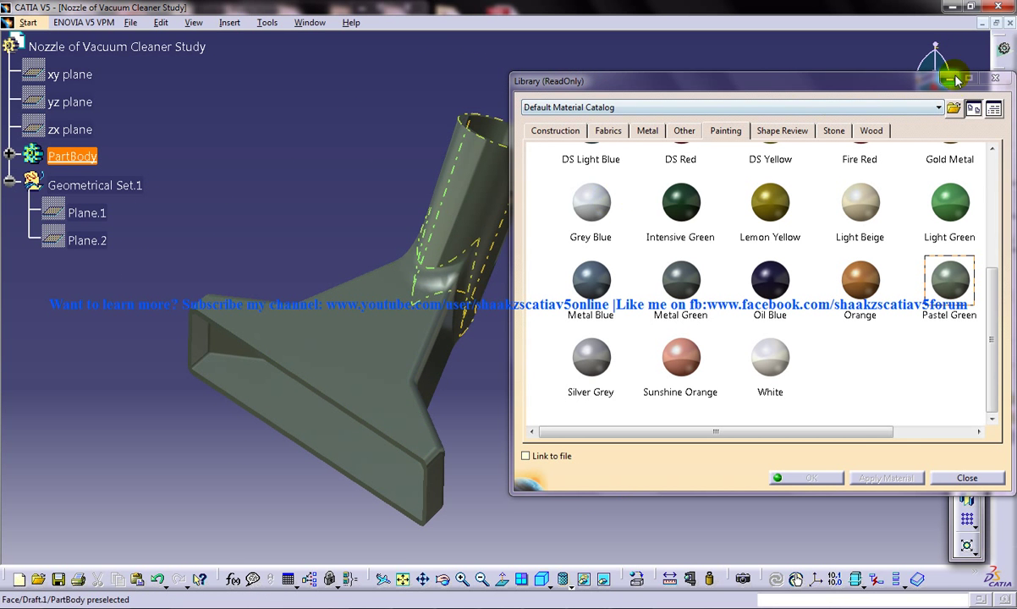
- Minimise the Library dialog, glance at the tutorial nozzle, and return to the Study
{"action": "left_click", "coordinate": [311, 22]}
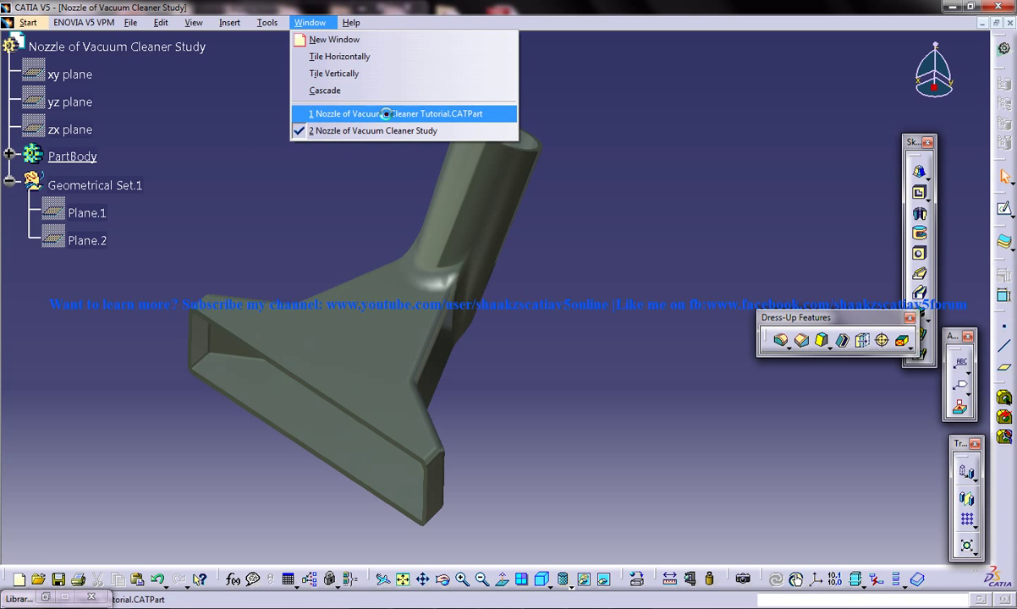
{"action": "left_click", "coordinate": [402, 113]}
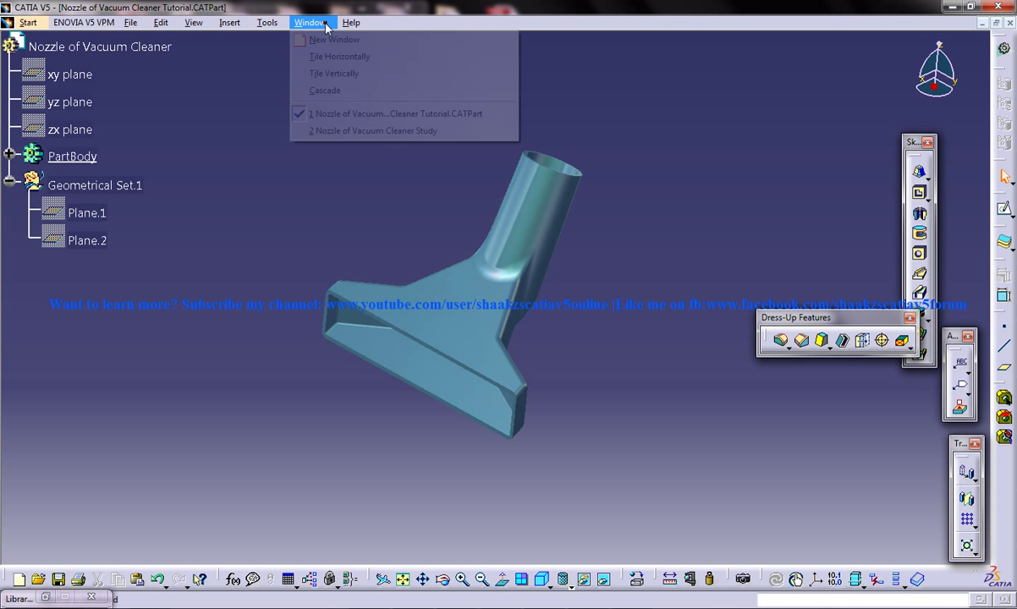
{"action": "left_click", "coordinate": [375, 131]}
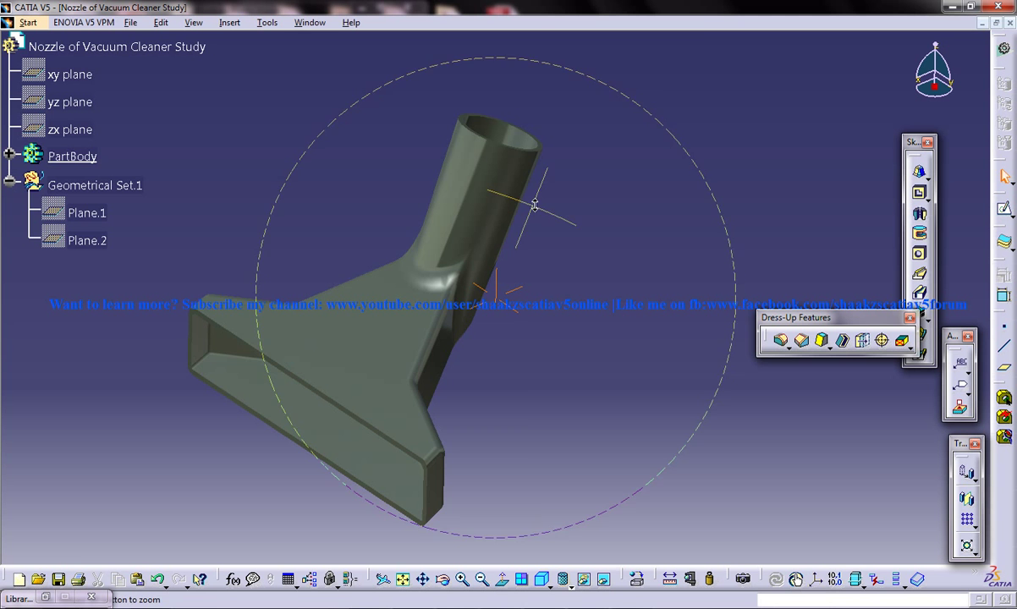